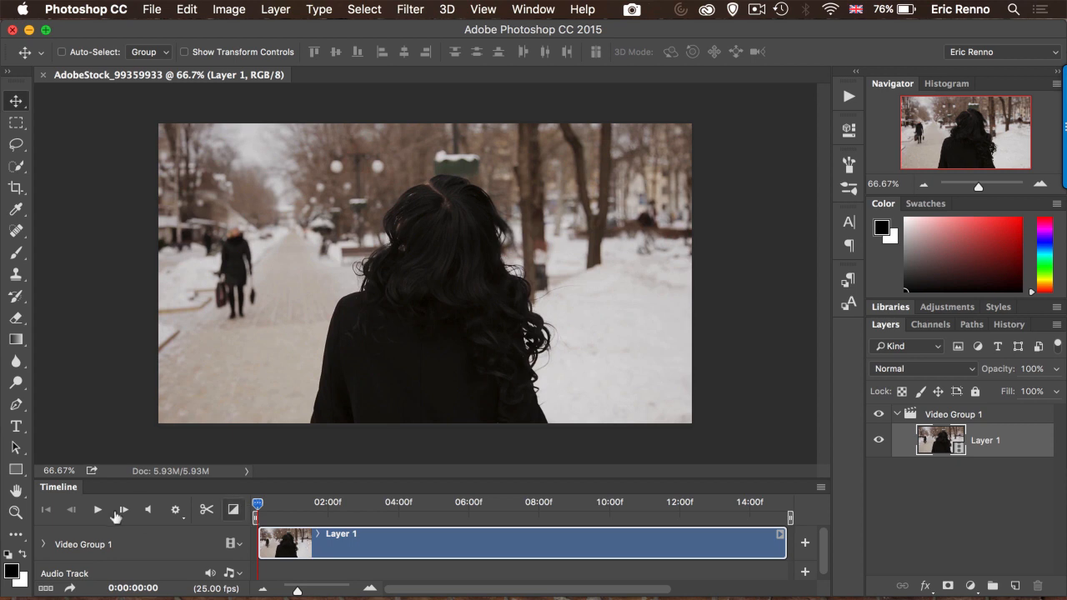
Step: Scrub to where the woman smiles and trim Layer 1's clip to end near 03:12
left_click(97, 509)
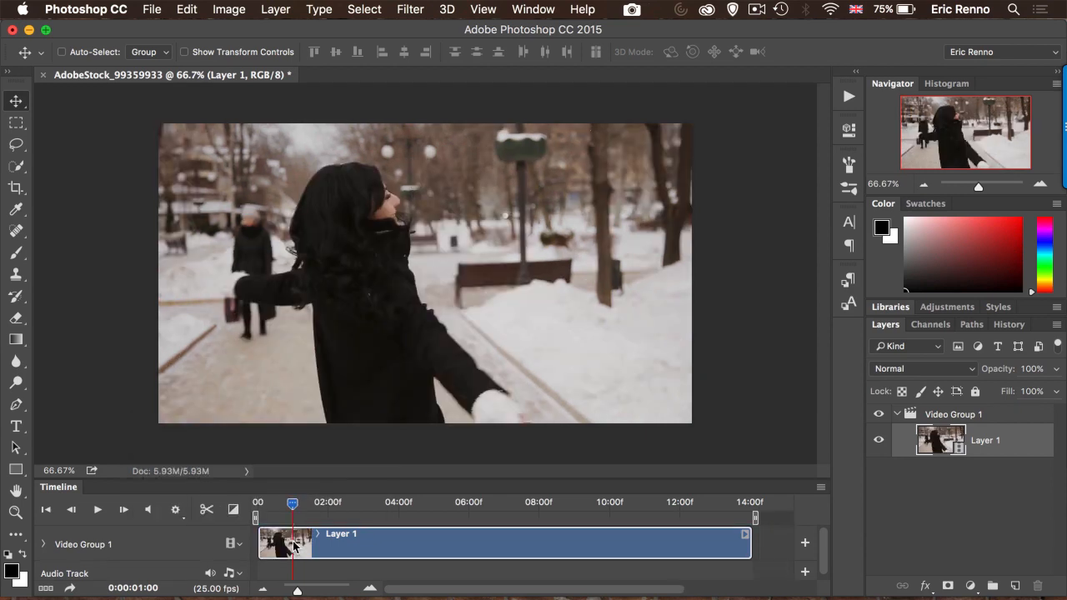
left_click_drag(292, 502, 325, 503)
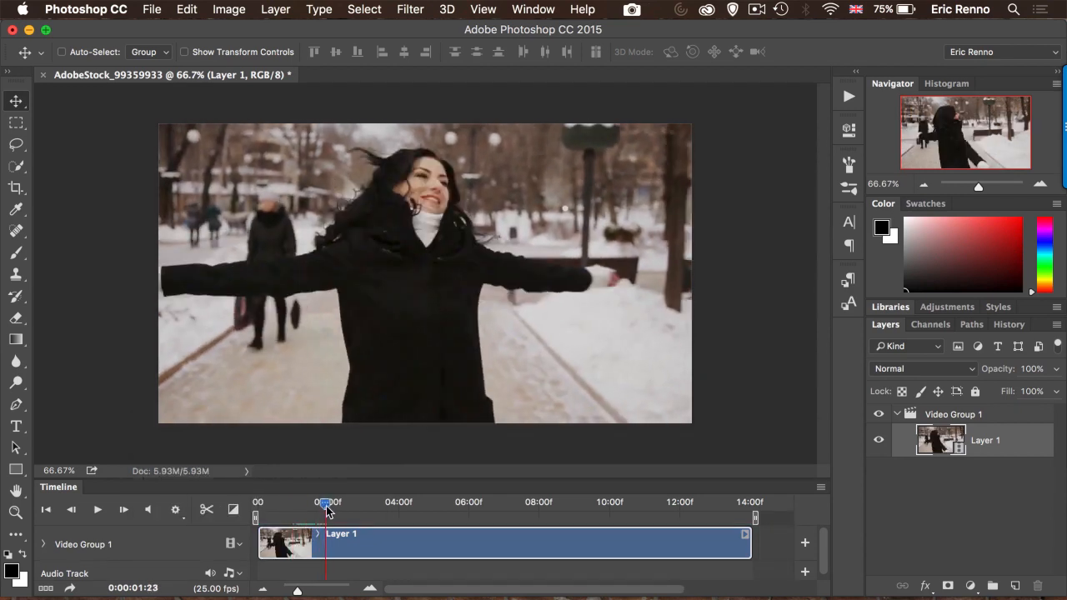
left_click_drag(326, 501, 375, 502)
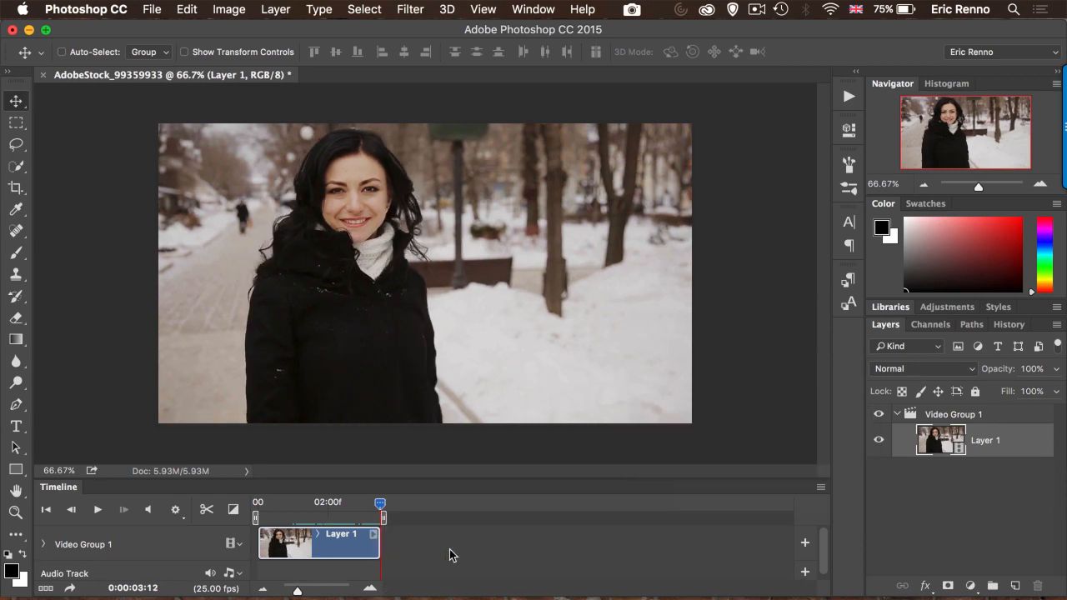
left_click(152, 9)
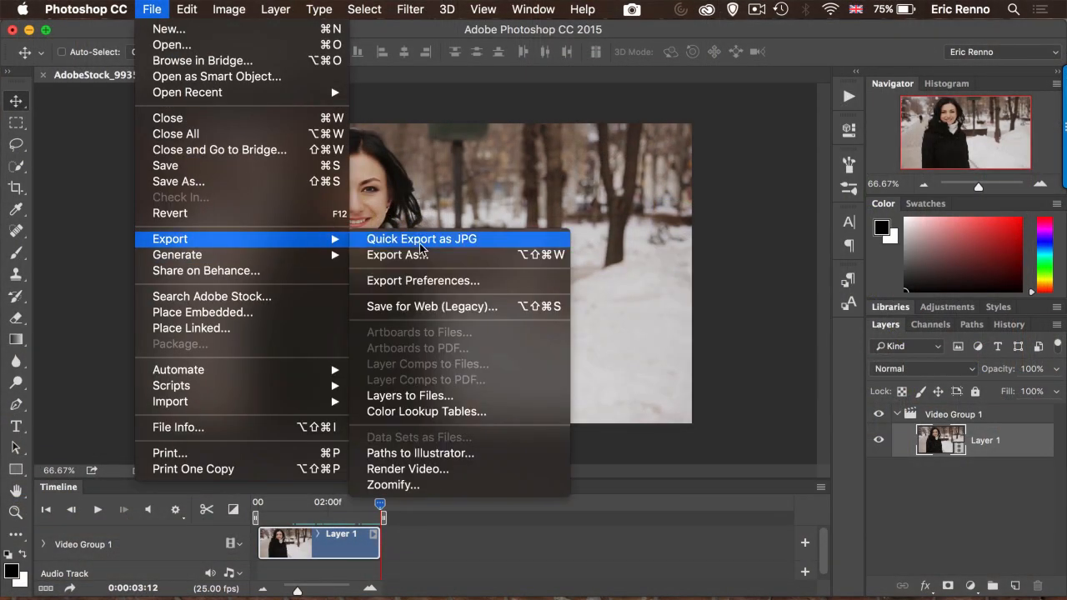
mouse_move(421, 254)
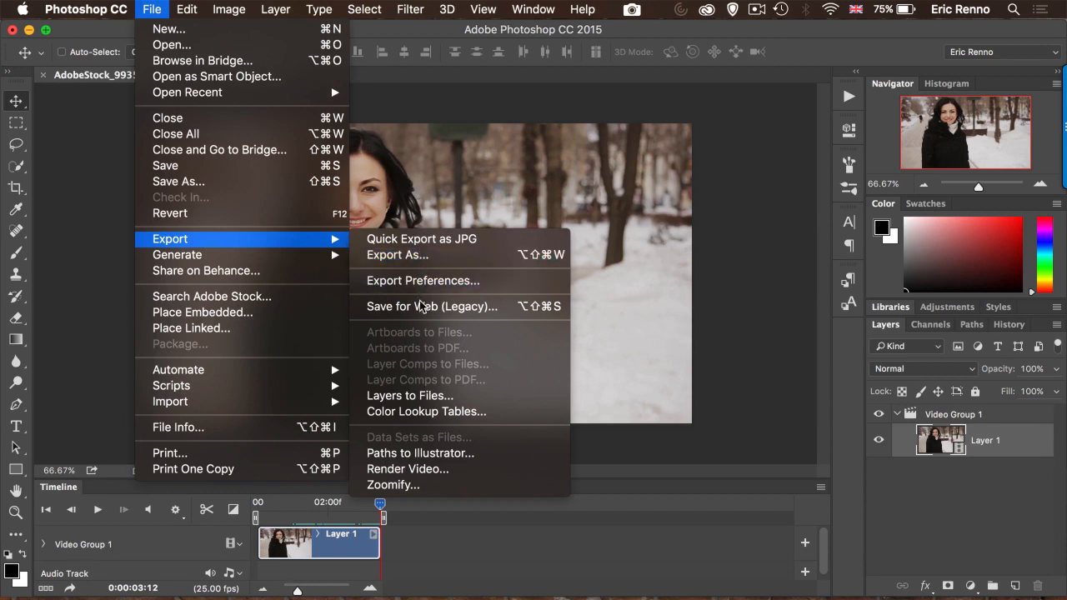
mouse_move(421, 239)
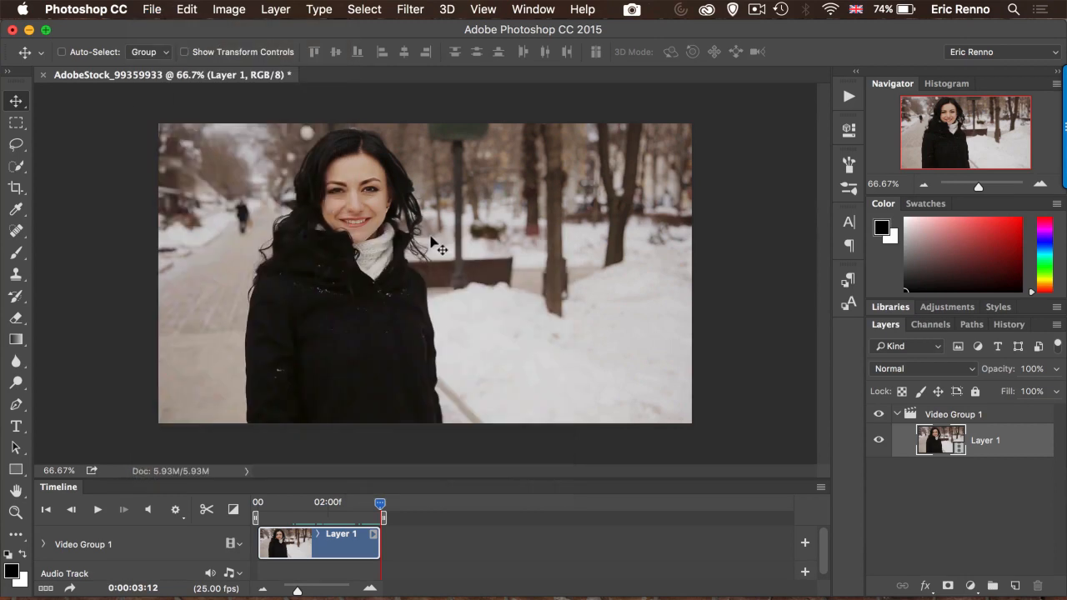
Step: Quick Export the current frame as freeezeframe.jpg beside the source movie
left_click(151, 10)
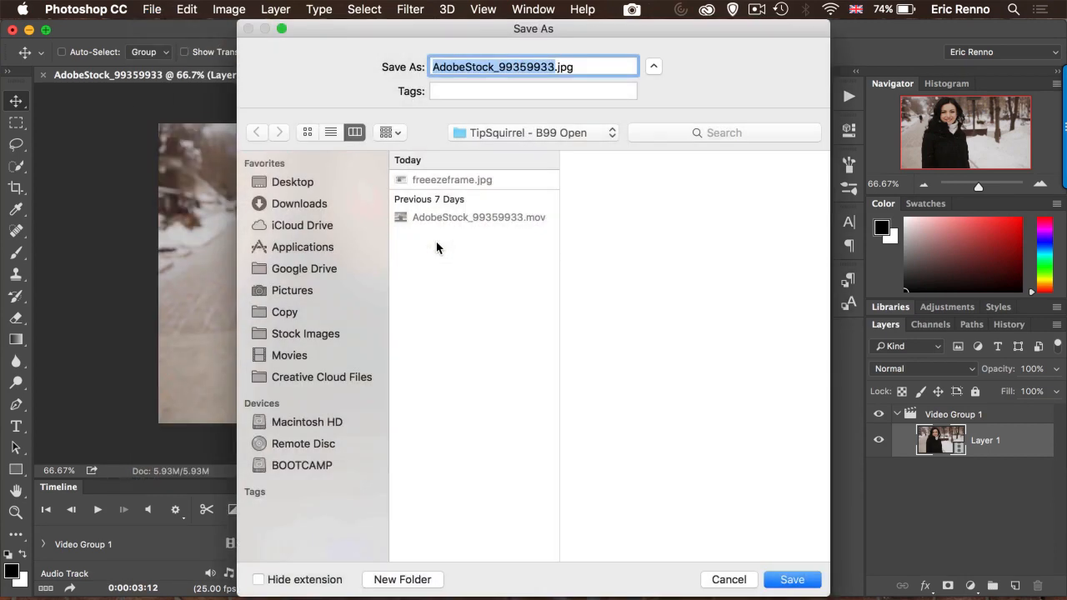
left_click(452, 179)
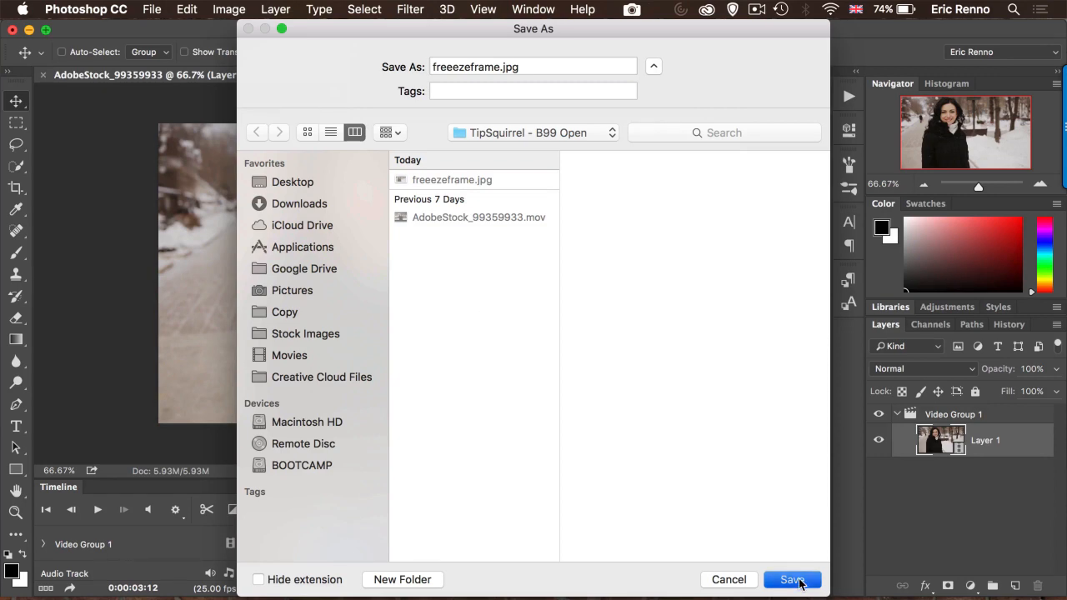
left_click(790, 579)
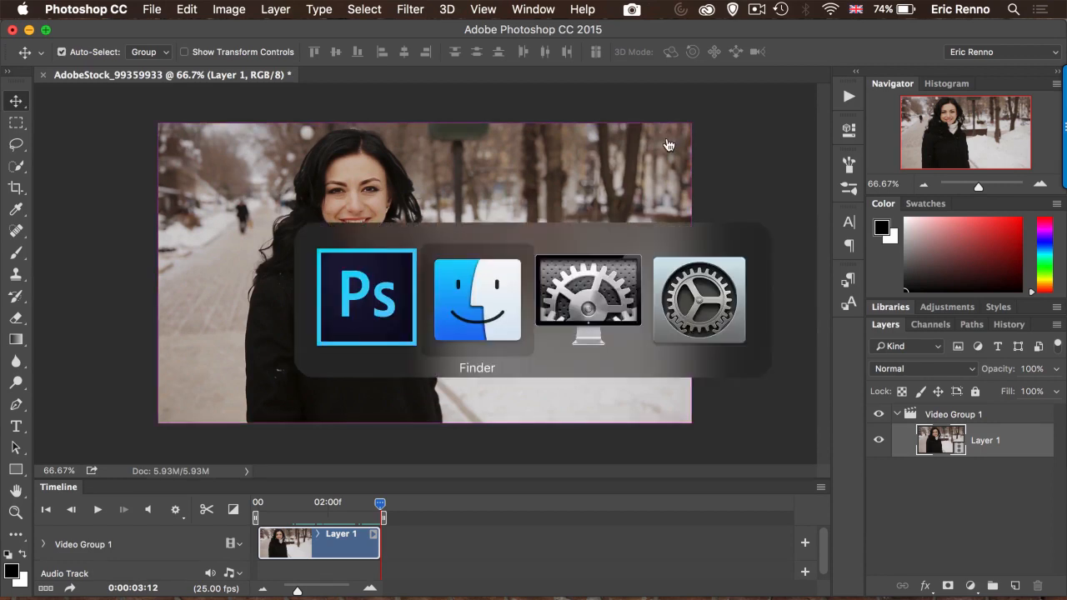
Step: Place freeezeframe.jpg after Layer 1 on the timeline and collapse Video Group 1
left_click(477, 297)
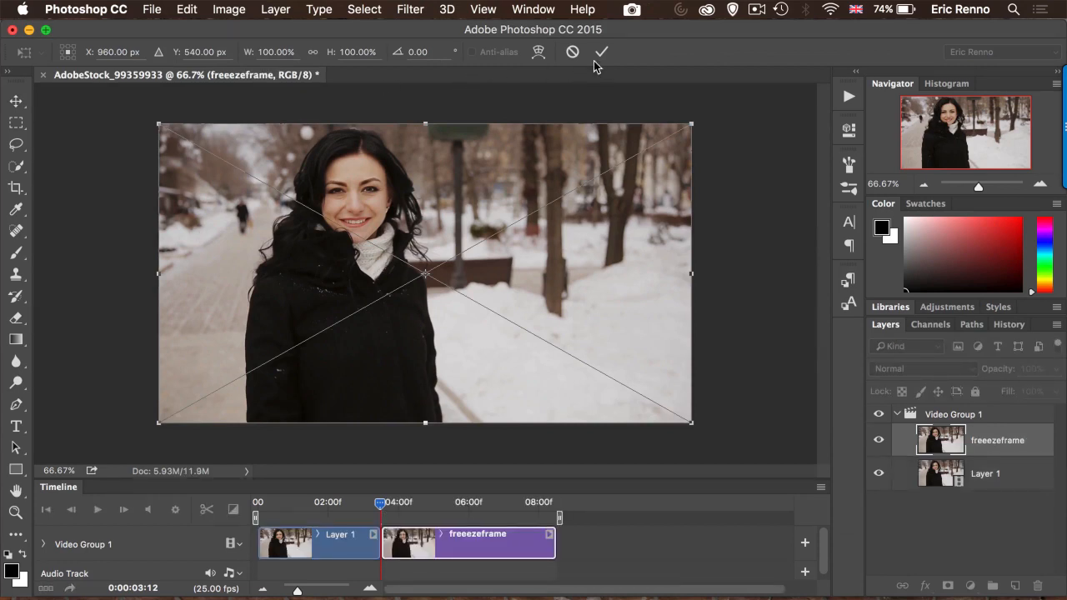
left_click(601, 52)
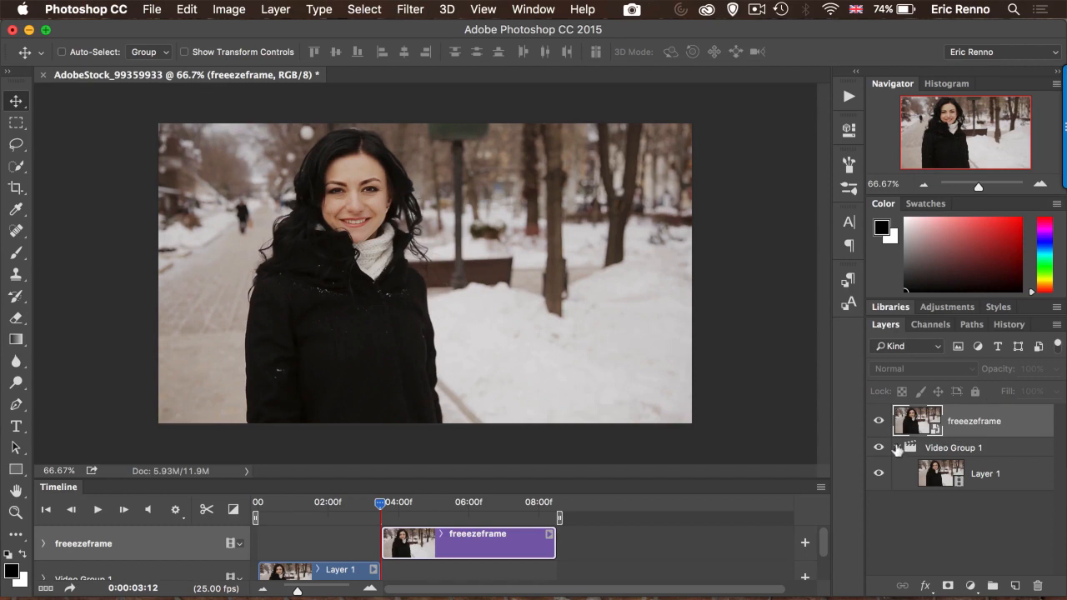
left_click(898, 448)
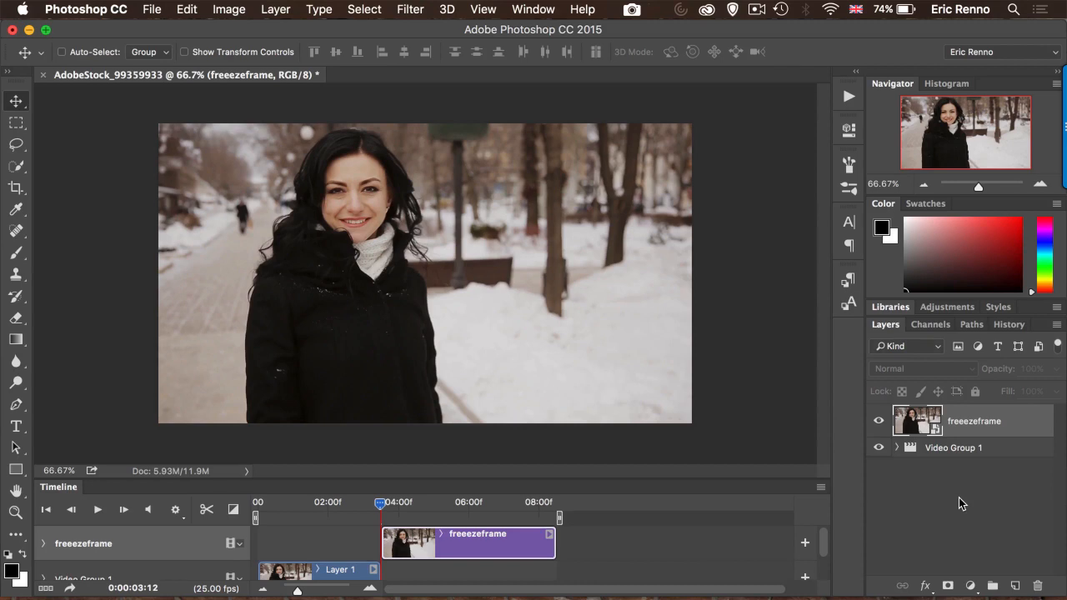
mouse_move(982, 578)
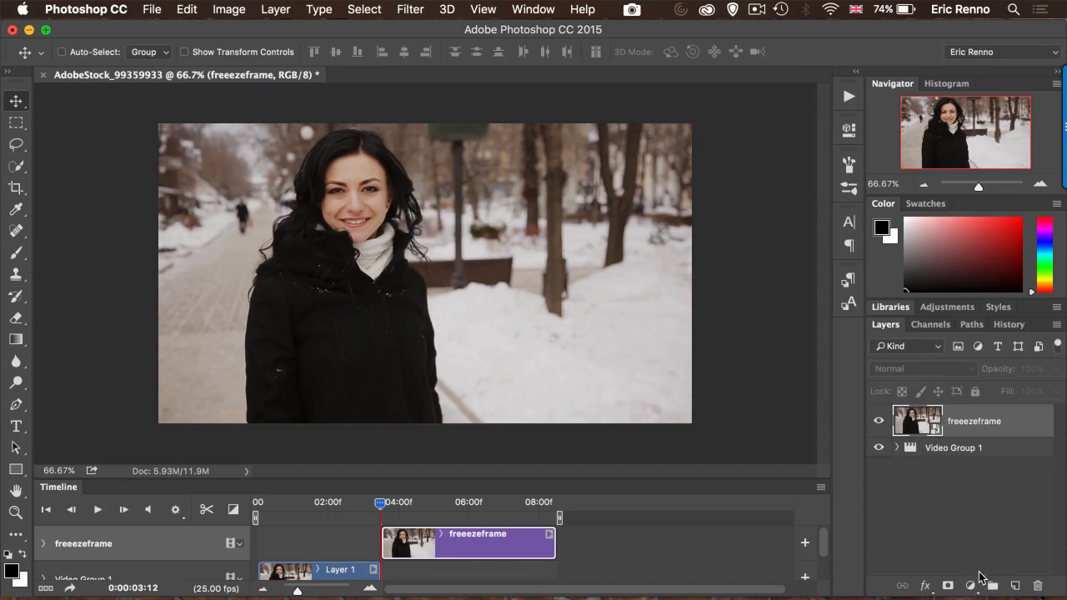
Step: Add a Hue/Saturation layer at -40 saturation, trimmed to start with the freeze frame
left_click(969, 585)
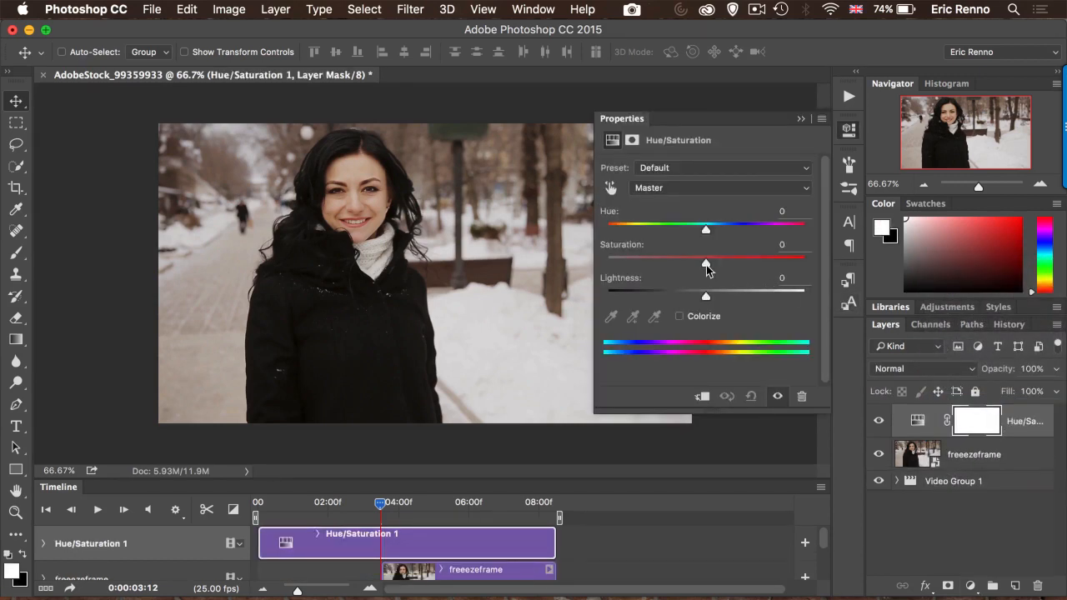
left_click_drag(705, 261, 668, 261)
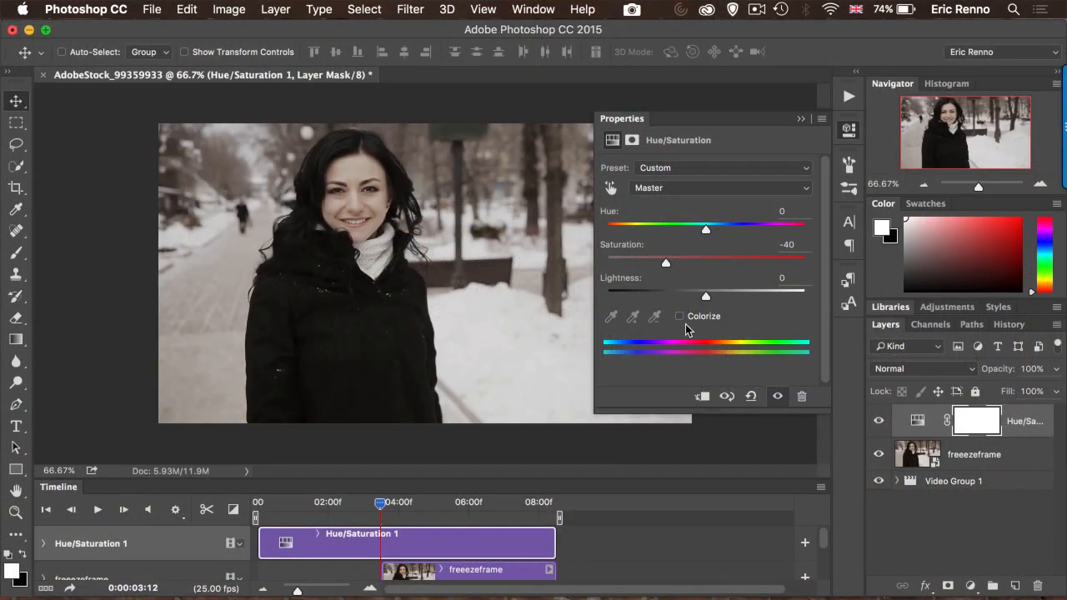
left_click(679, 316)
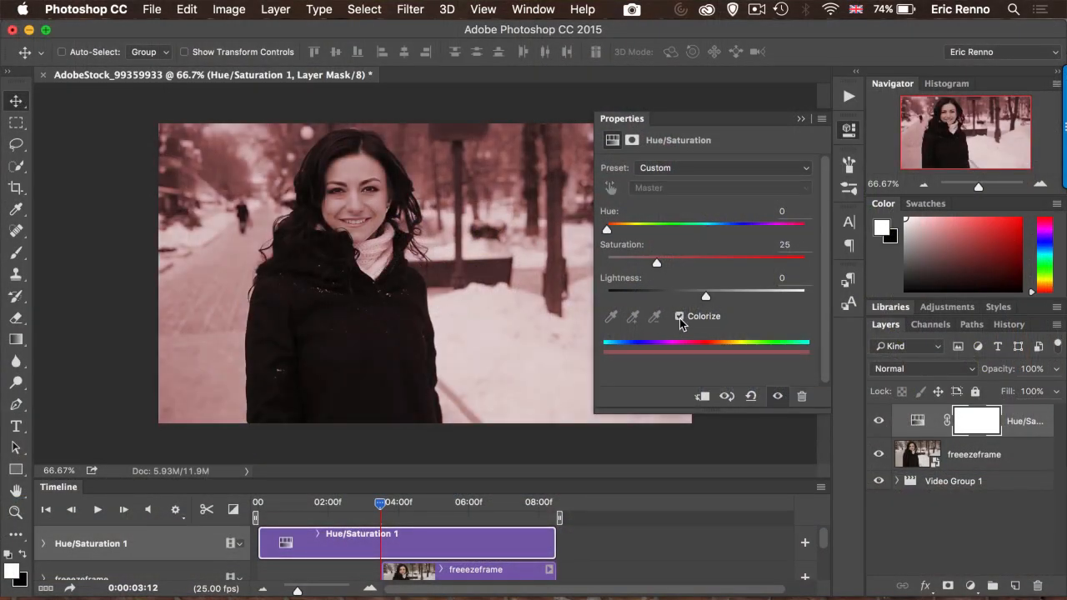
left_click(680, 316)
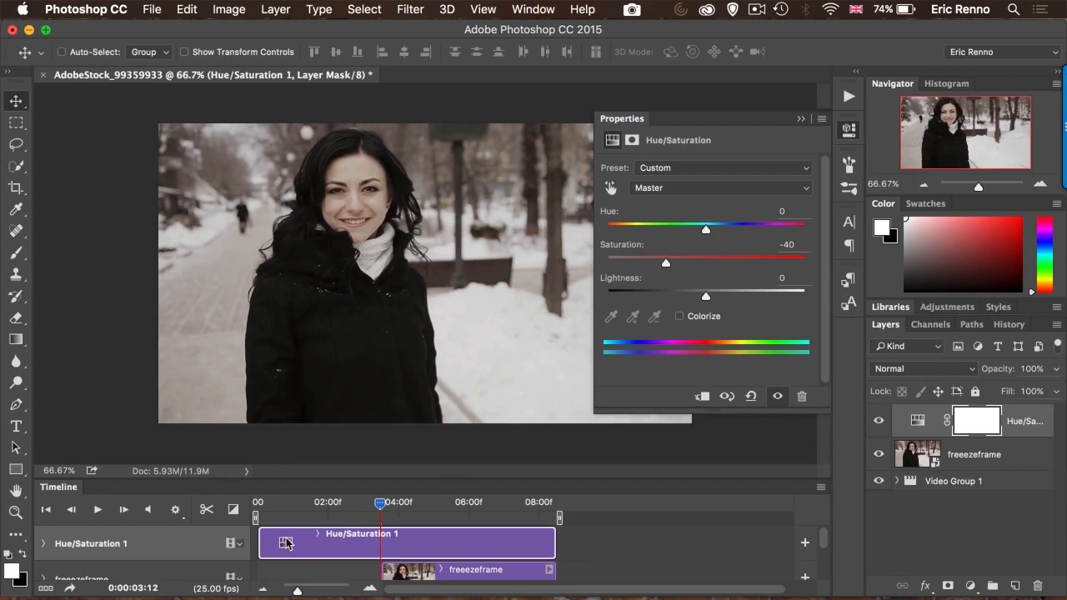
left_click_drag(288, 543, 332, 543)
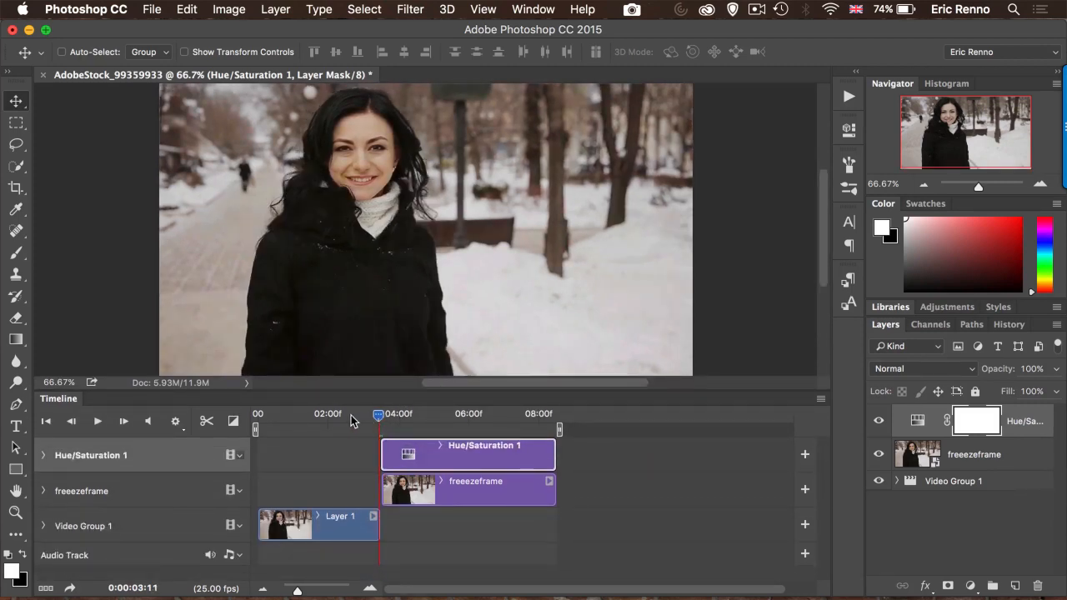
Step: Keyframe Hue/Saturation 1 opacity, full at 3:22 and 0% at 3:13
left_click(348, 413)
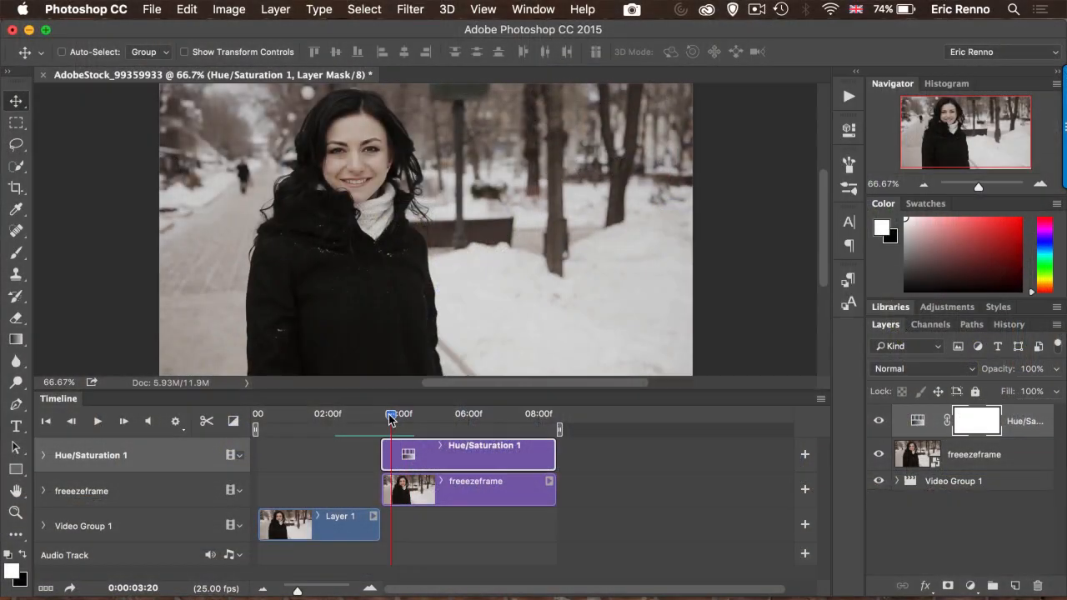
left_click_drag(390, 415, 381, 414)
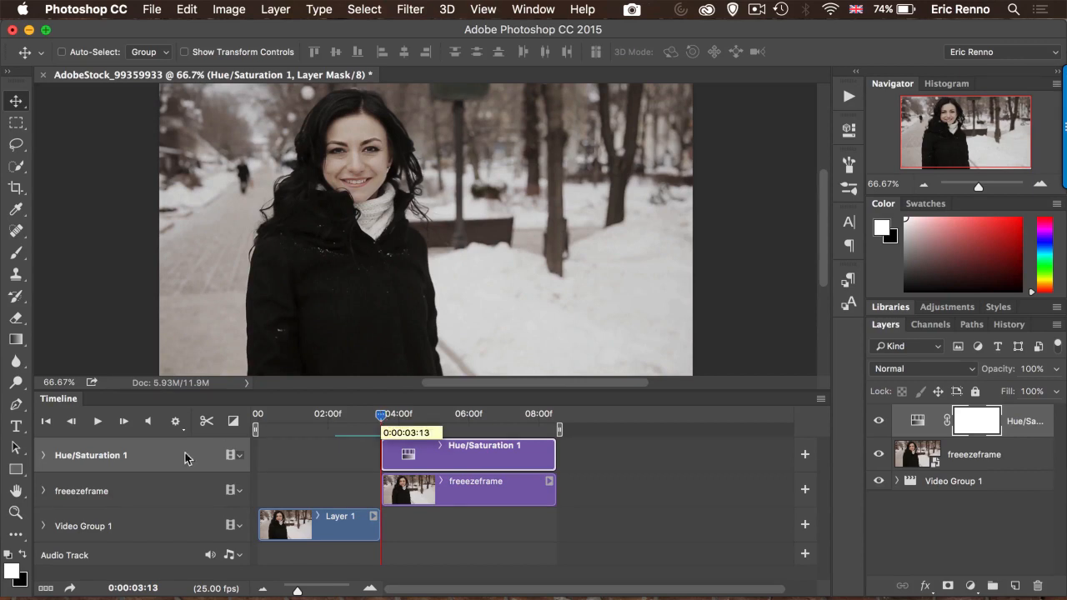
left_click(43, 455)
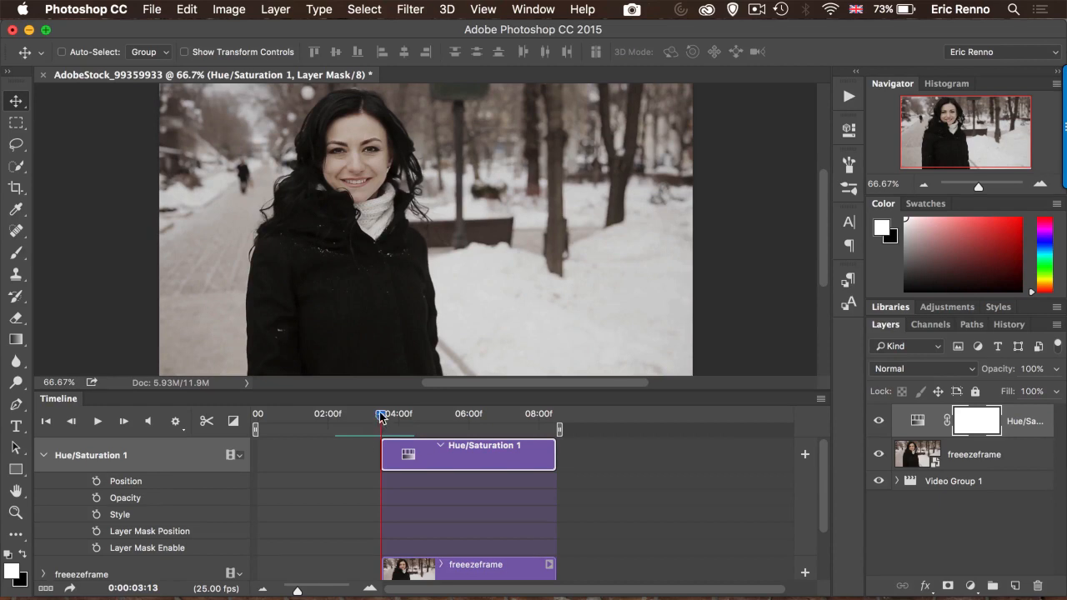
left_click_drag(382, 429, 394, 429)
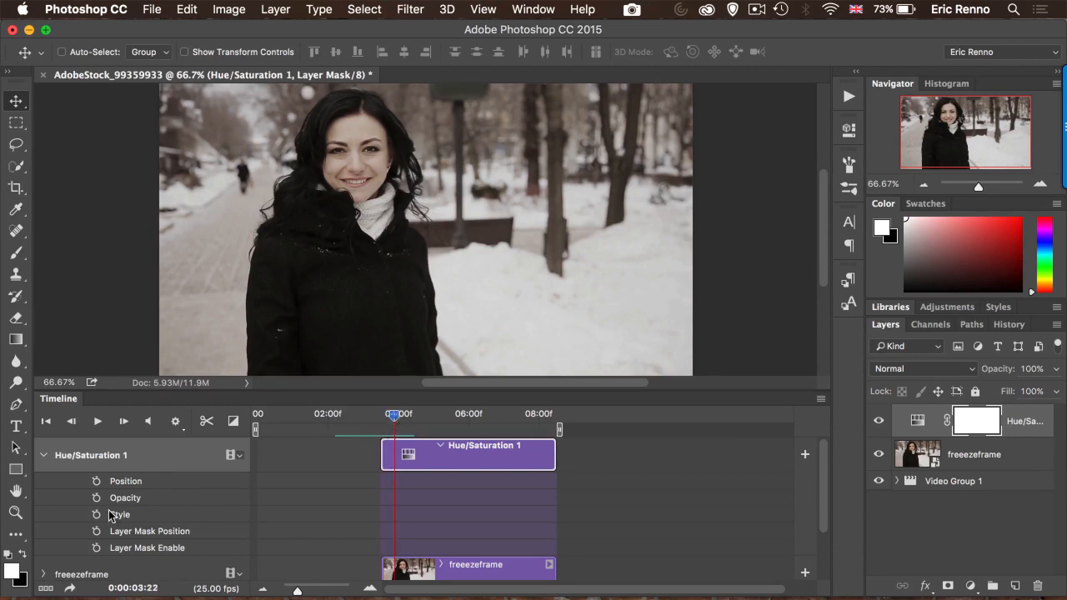
left_click(97, 498)
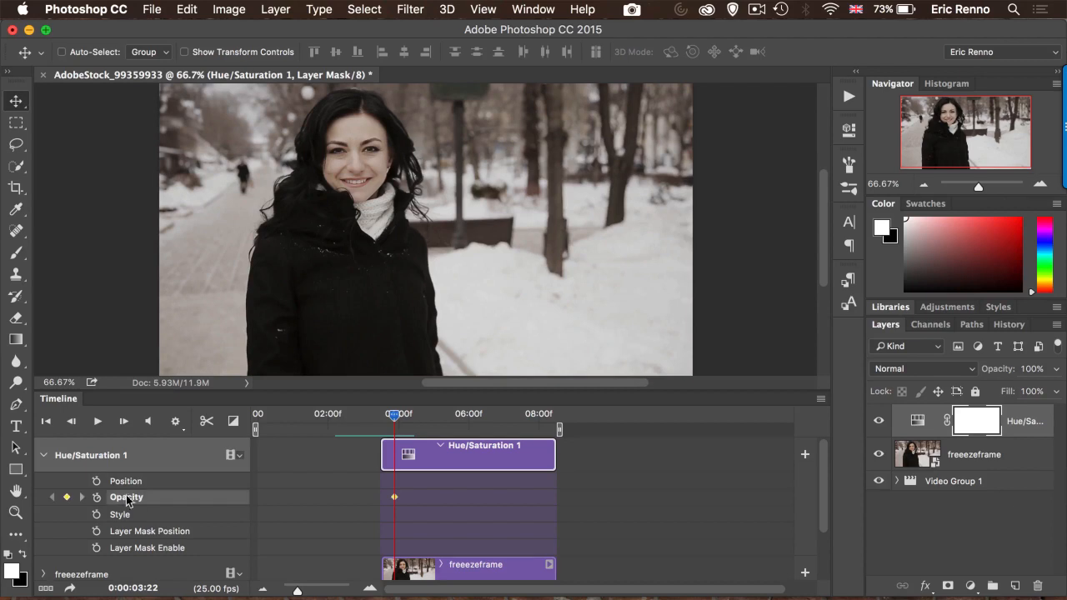
mouse_move(183, 524)
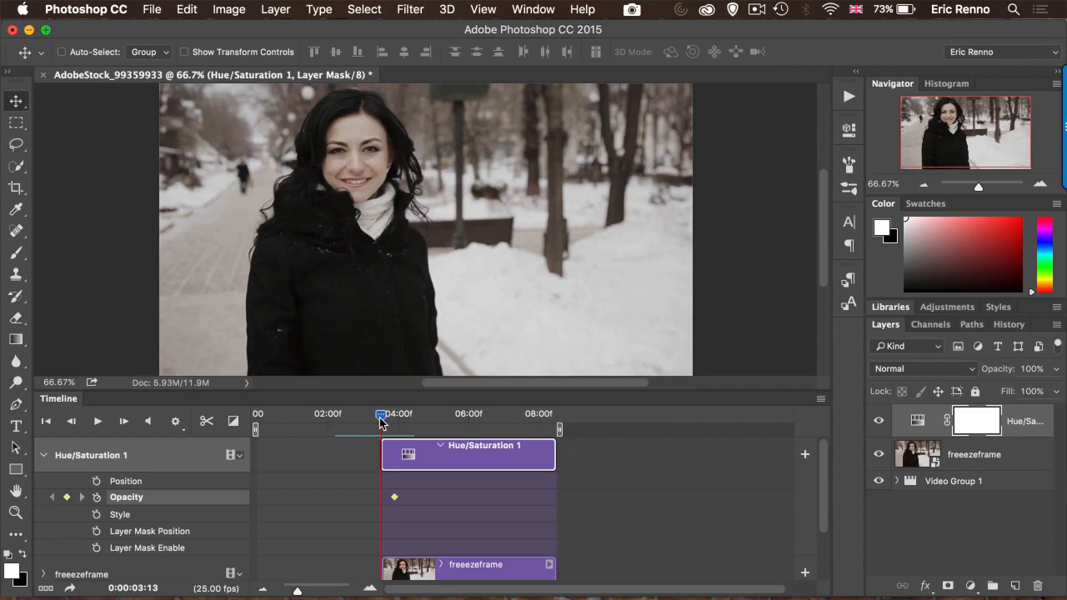
left_click(1034, 368)
type("0")
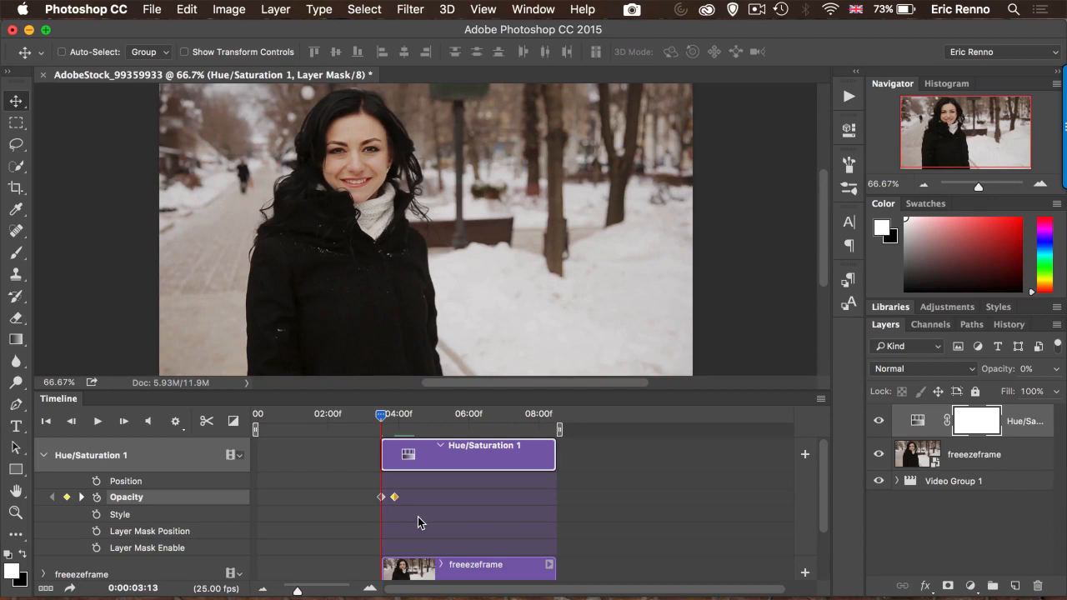
mouse_move(722, 507)
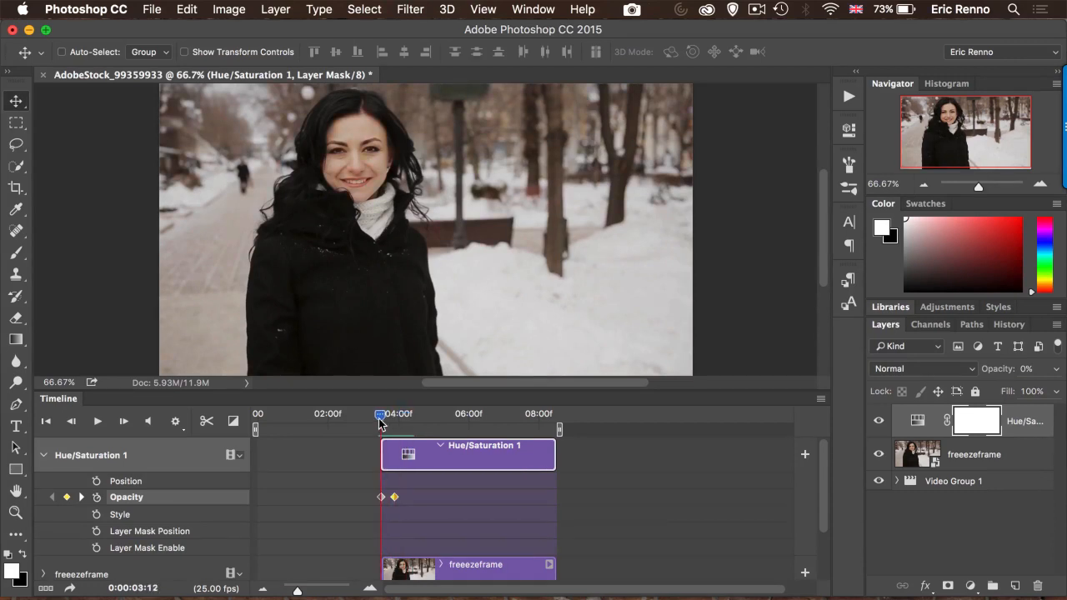
left_click_drag(381, 414, 336, 414)
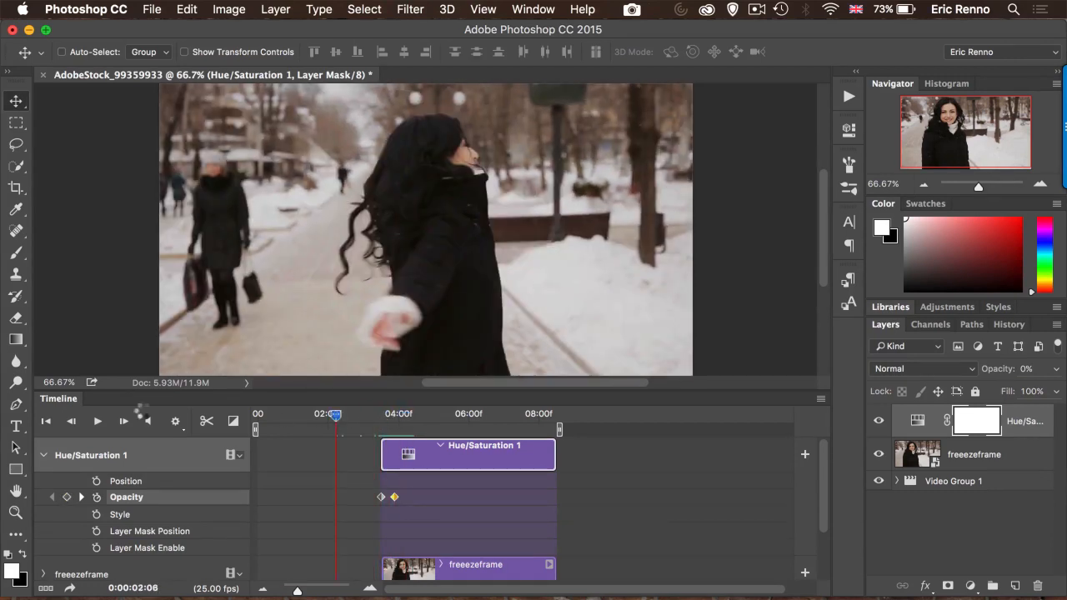
left_click(97, 421)
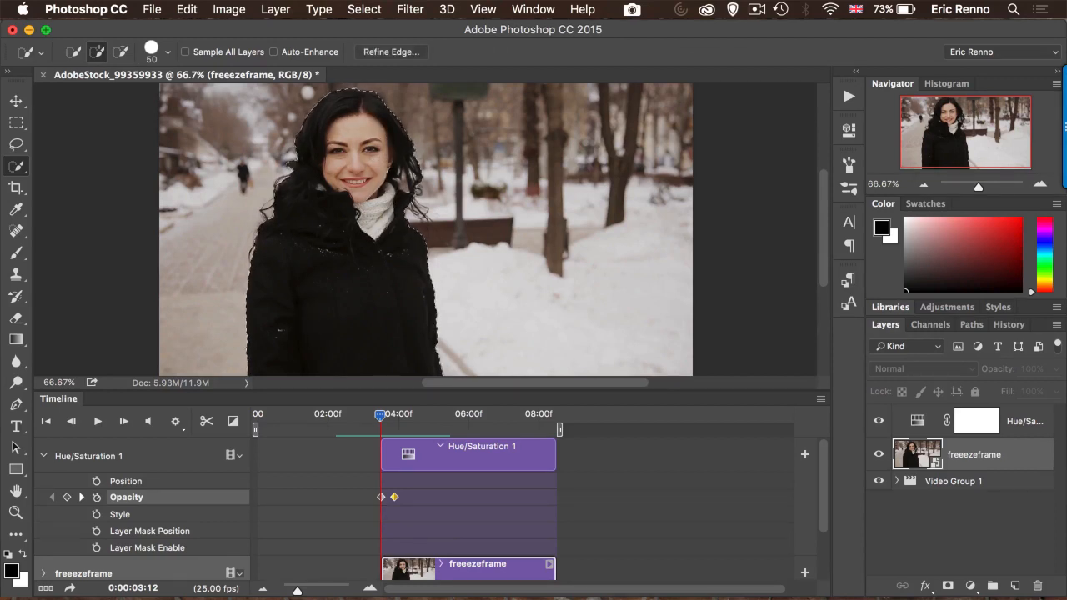
Step: Quick-select the woman, refine the edge, and mask her out of the Hue/Saturation layer
left_click(390, 52)
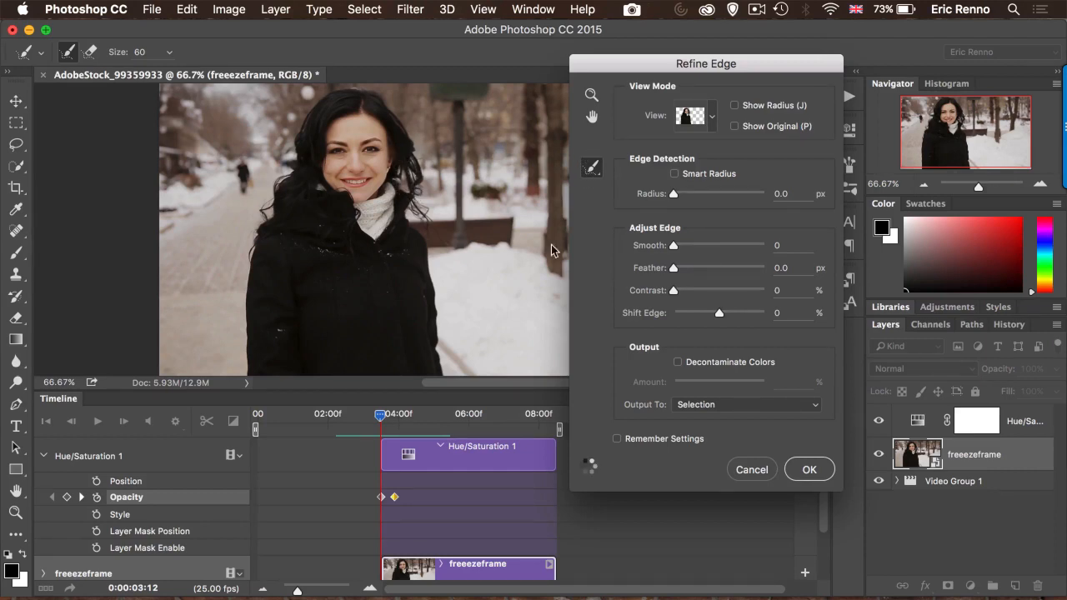
left_click(809, 469)
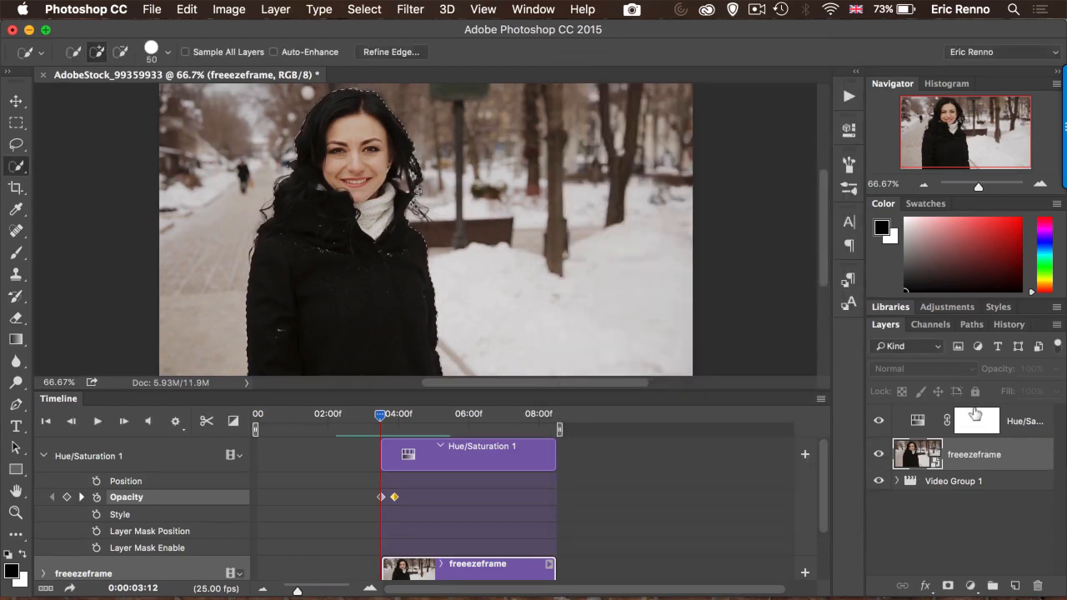
left_click(976, 420)
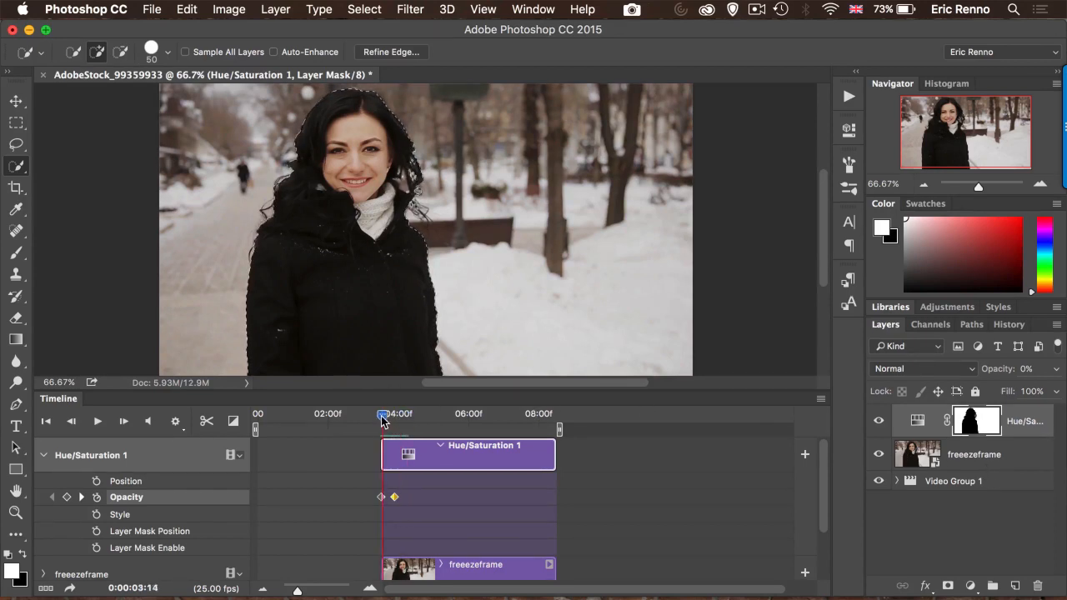
Step: Scrub through the start of the freeze frame to preview the opacity fade
left_click_drag(382, 414, 391, 414)
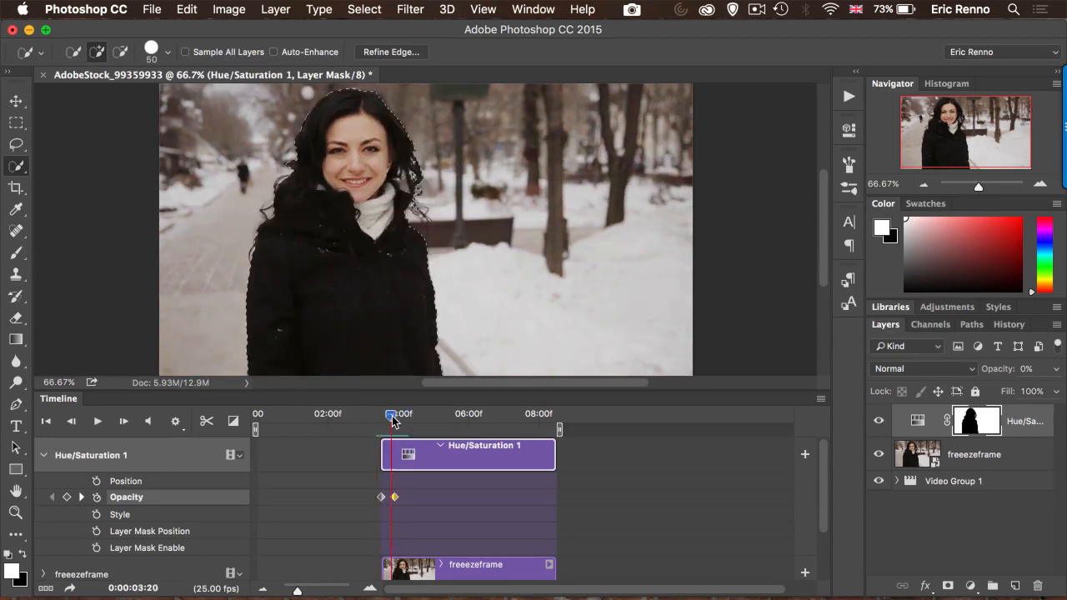
left_click_drag(391, 417, 393, 416)
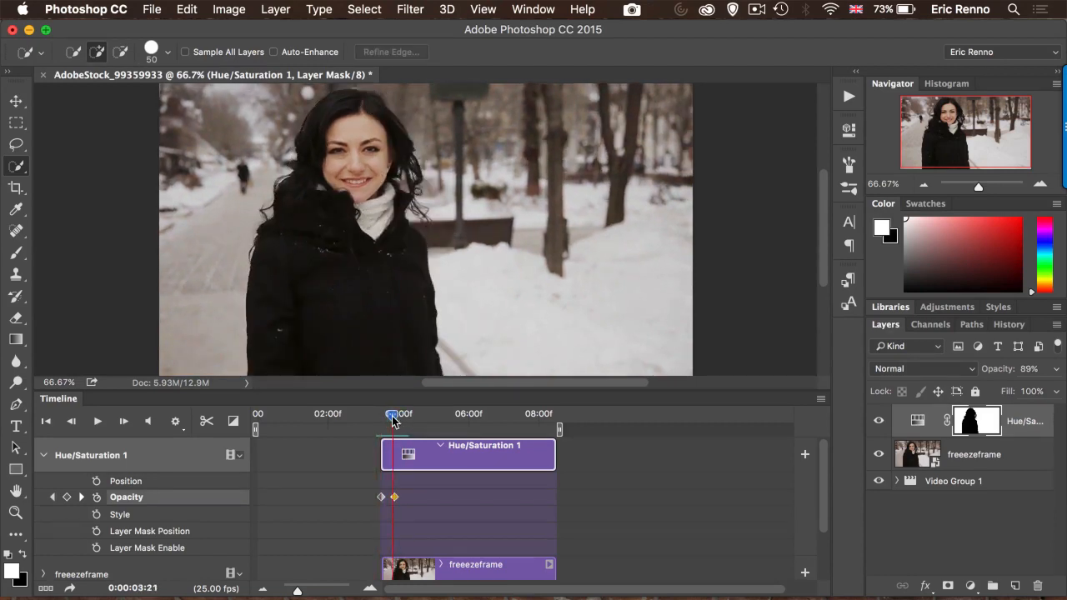
left_click_drag(392, 415, 391, 415)
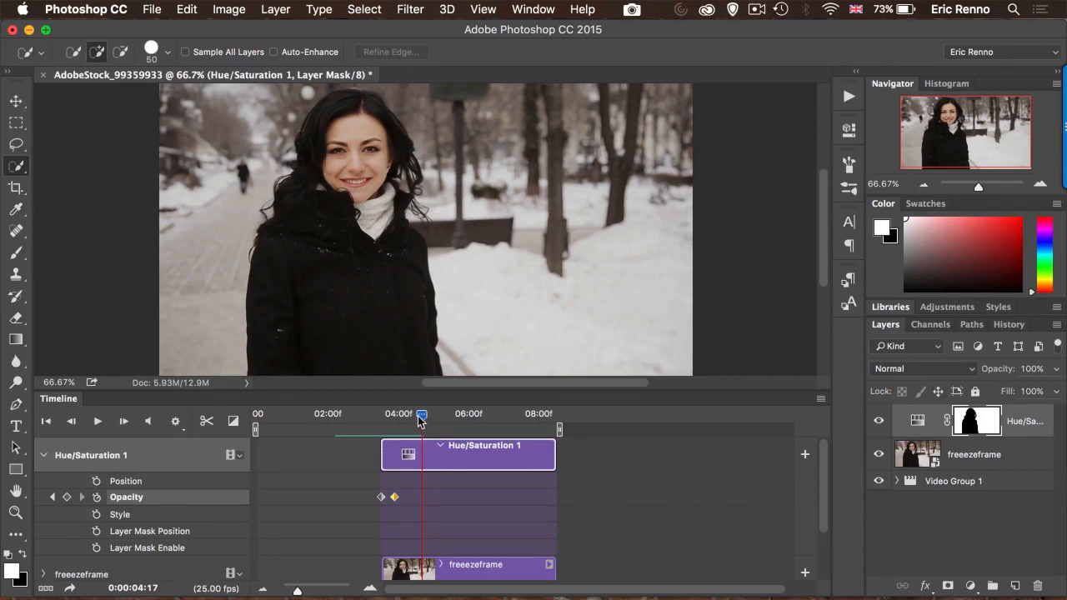
left_click_drag(421, 413, 381, 413)
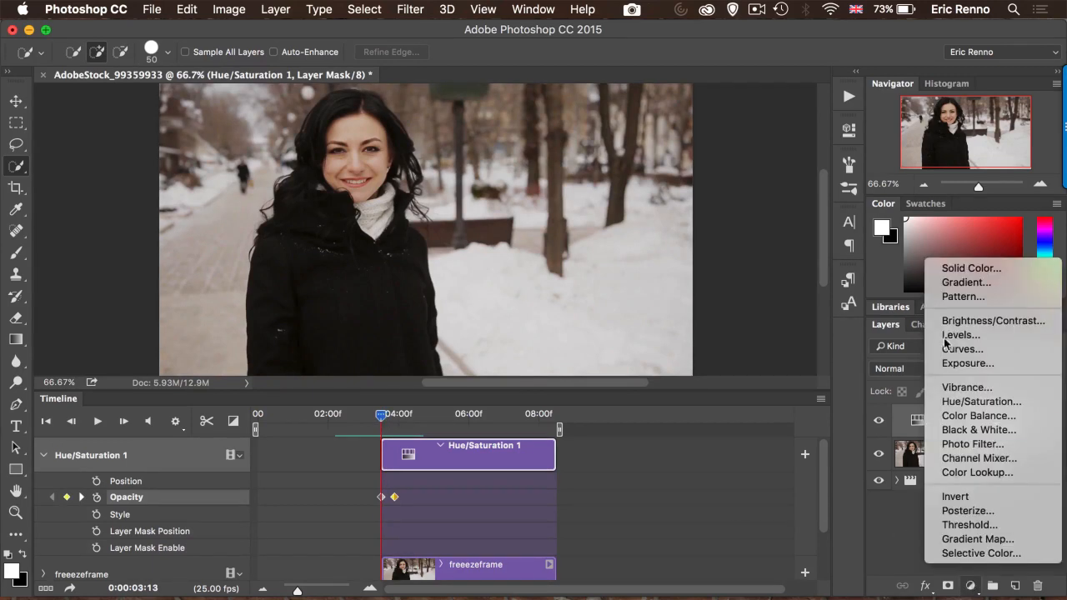
Step: Add a purple #6e47d0 Solid Color fill layer above the Hue/Saturation layer
left_click(970, 268)
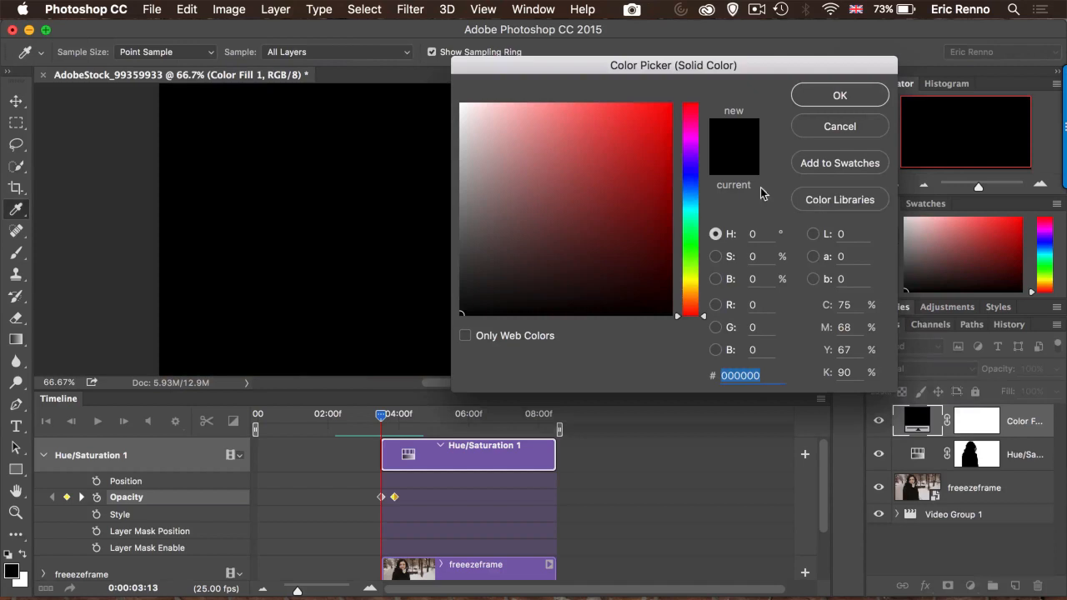
mouse_move(714, 173)
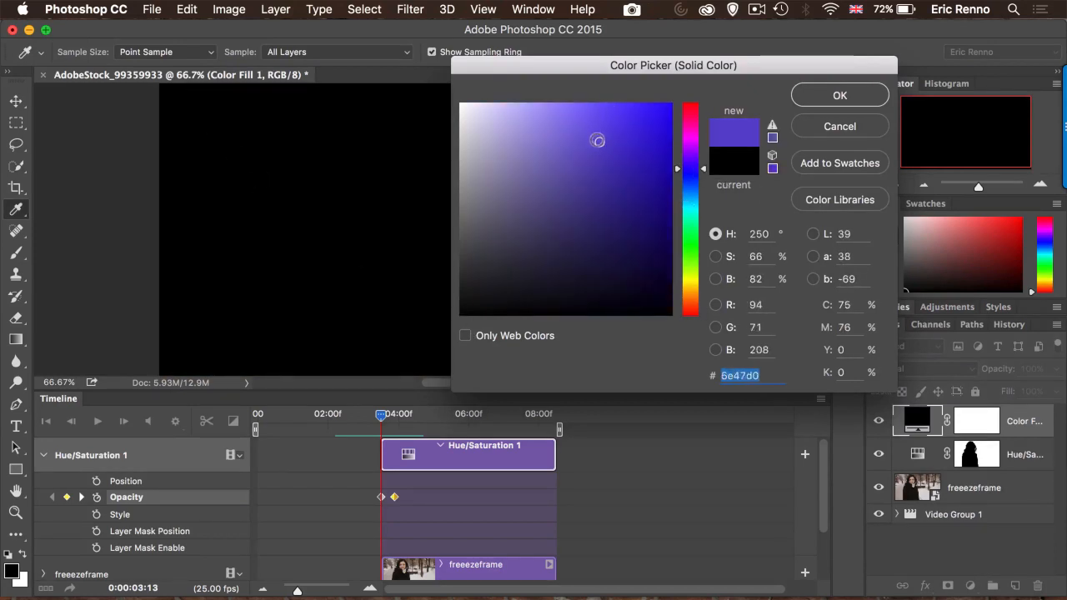
left_click(839, 95)
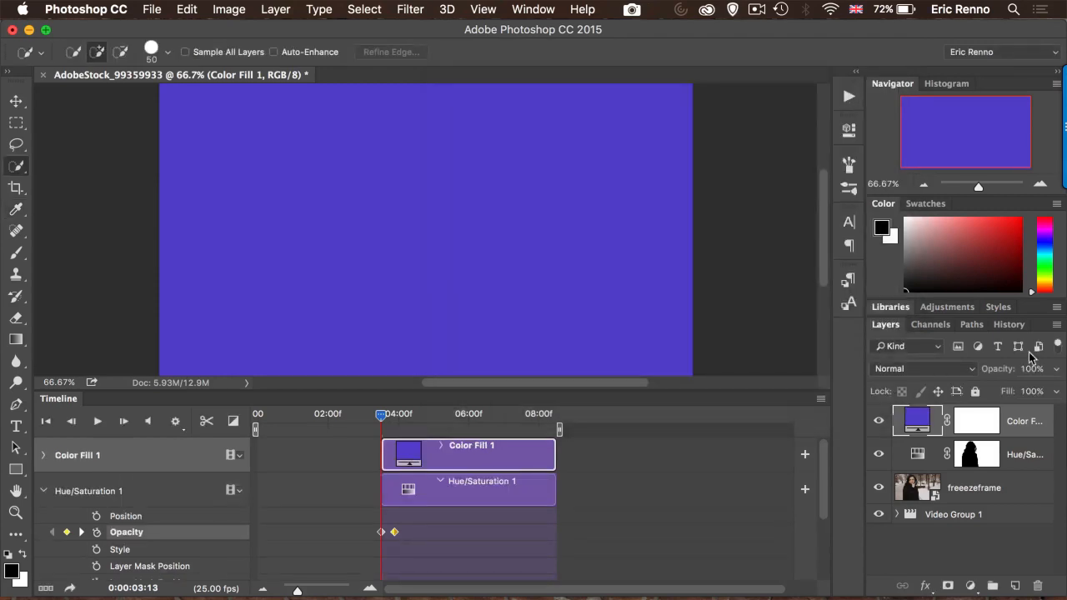
left_click(922, 368)
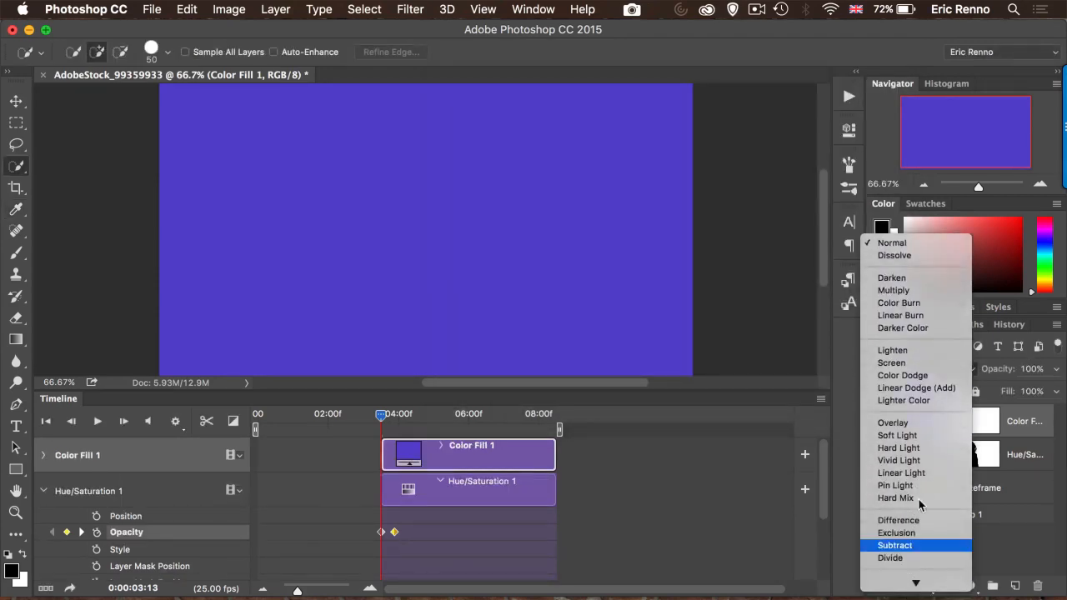